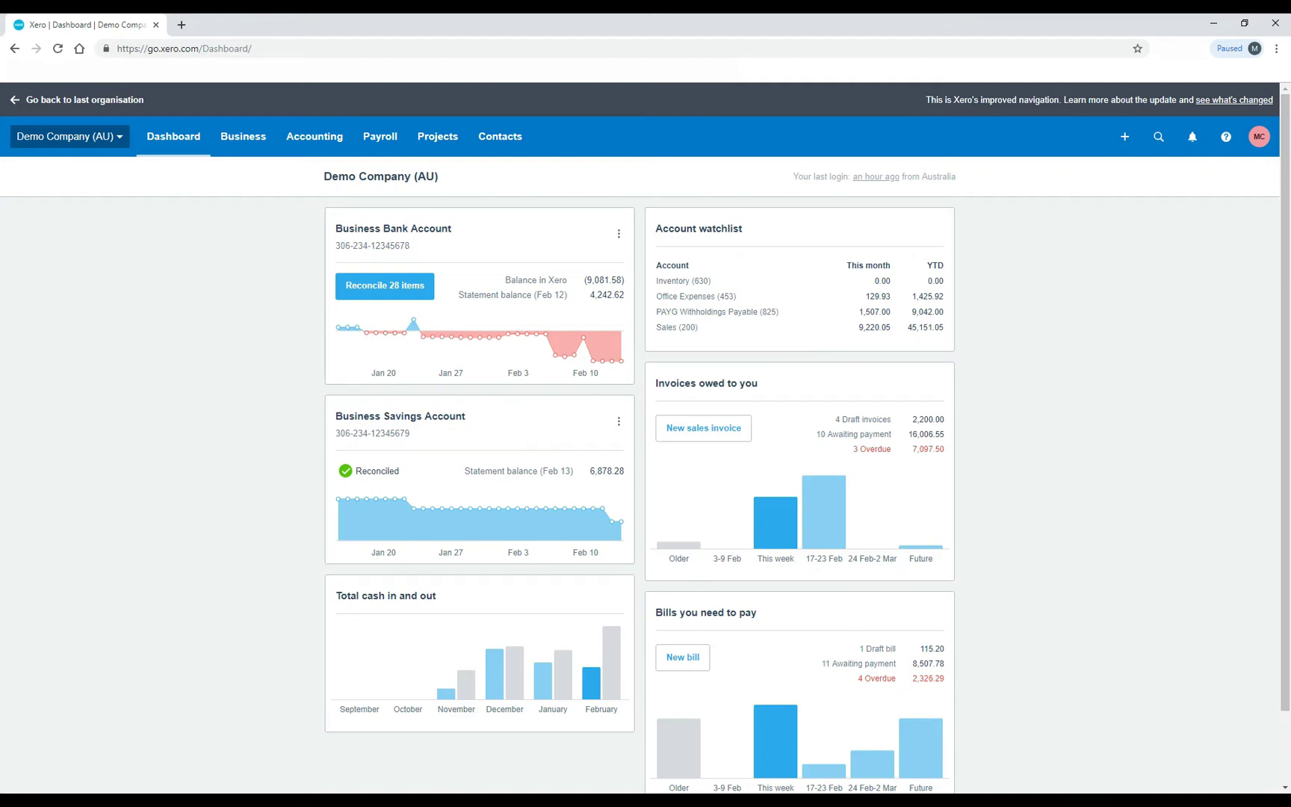
- Go to the Pay Runs page from the Payroll menu, showing the draft fortnightly pay run
left_click(379, 136)
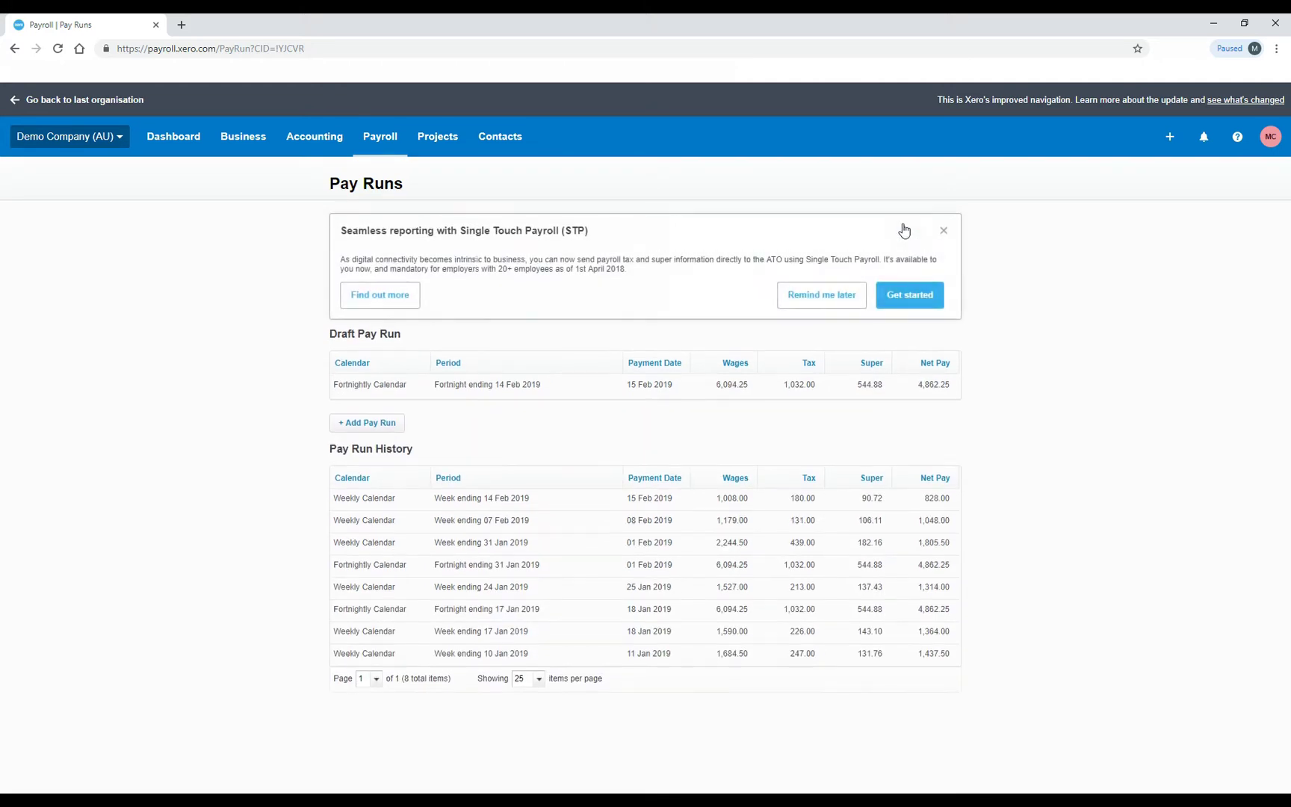
- Start Single Touch Payroll setup from the banner's Get started, reaching the opt-in screen
left_click(908, 294)
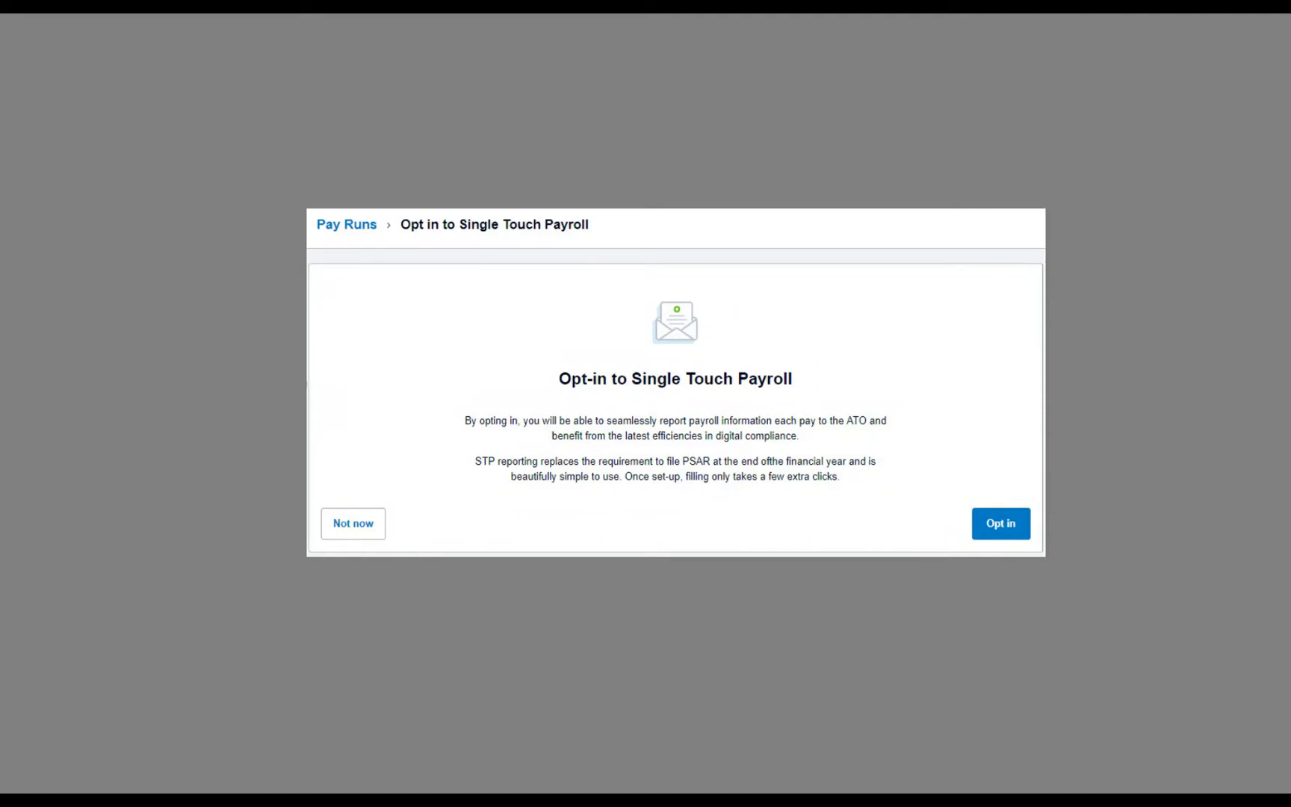
left_click(1000, 523)
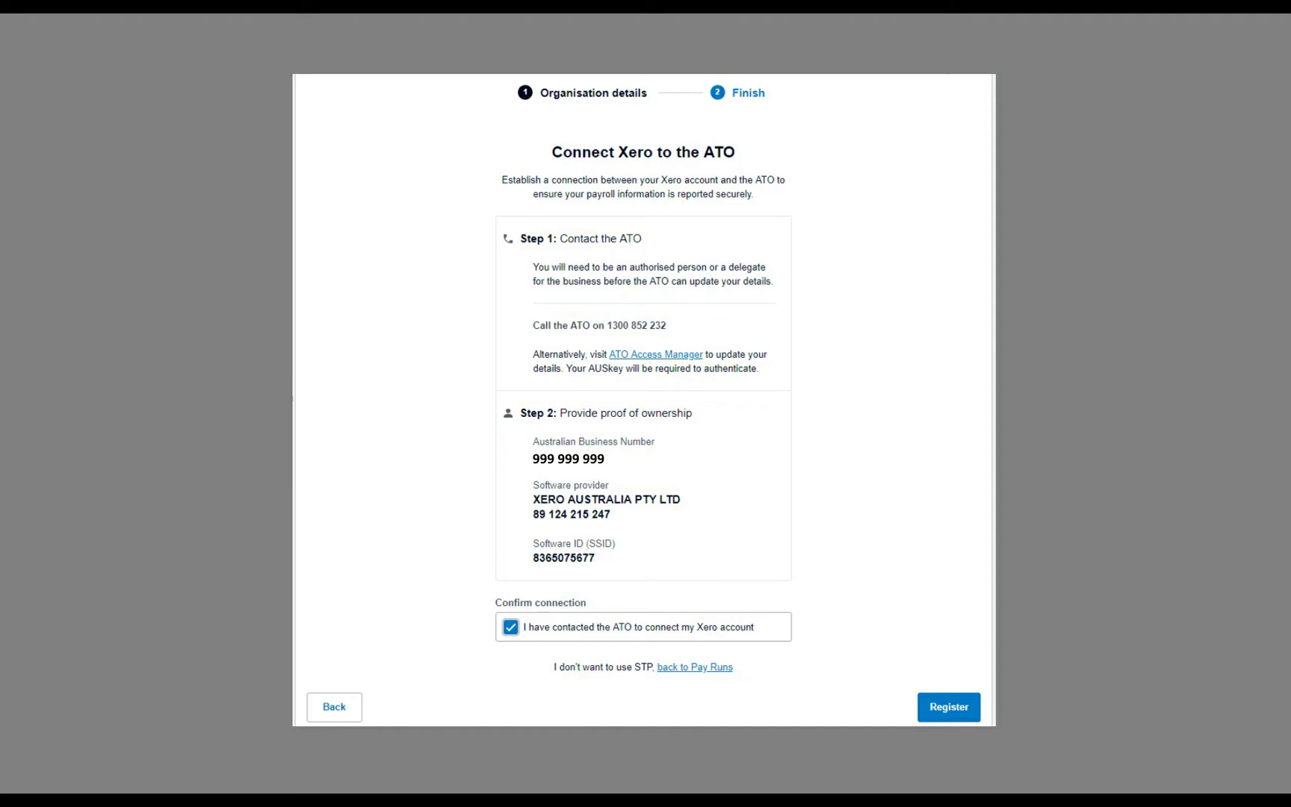